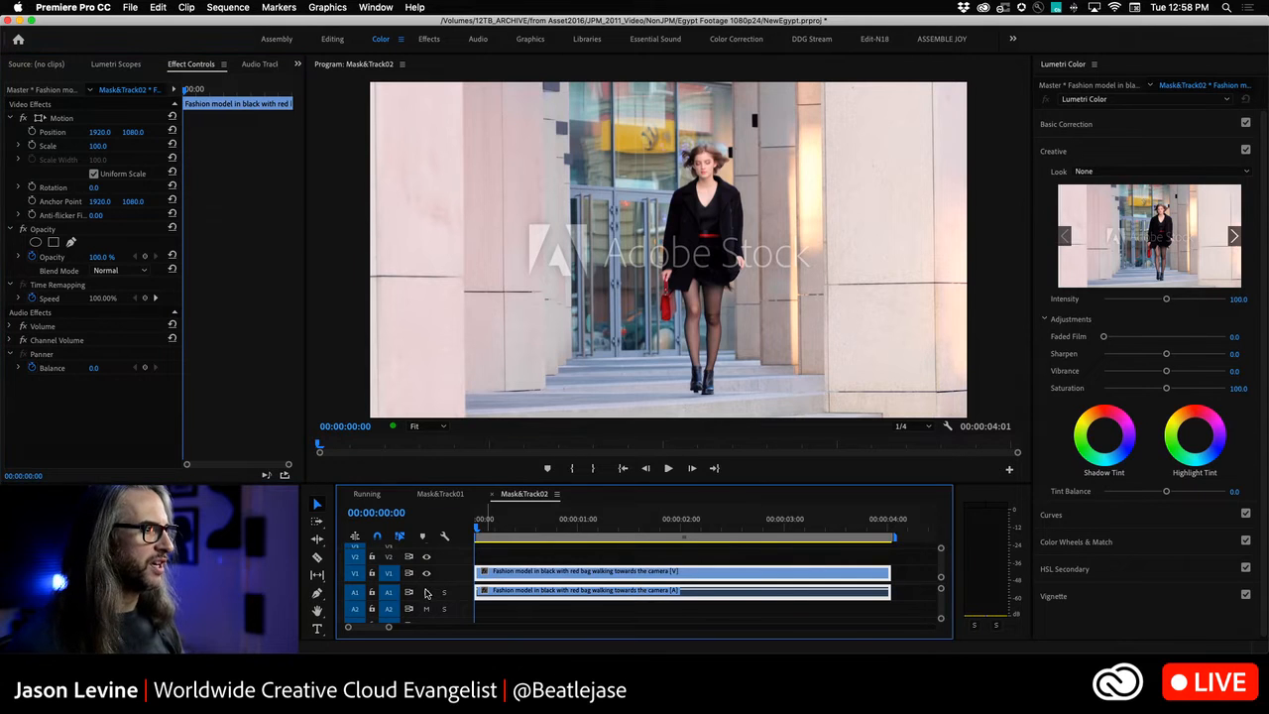
- Apply Gaussian Blur to the walking model clip and show it in Effect Controls
left_click(668, 468)
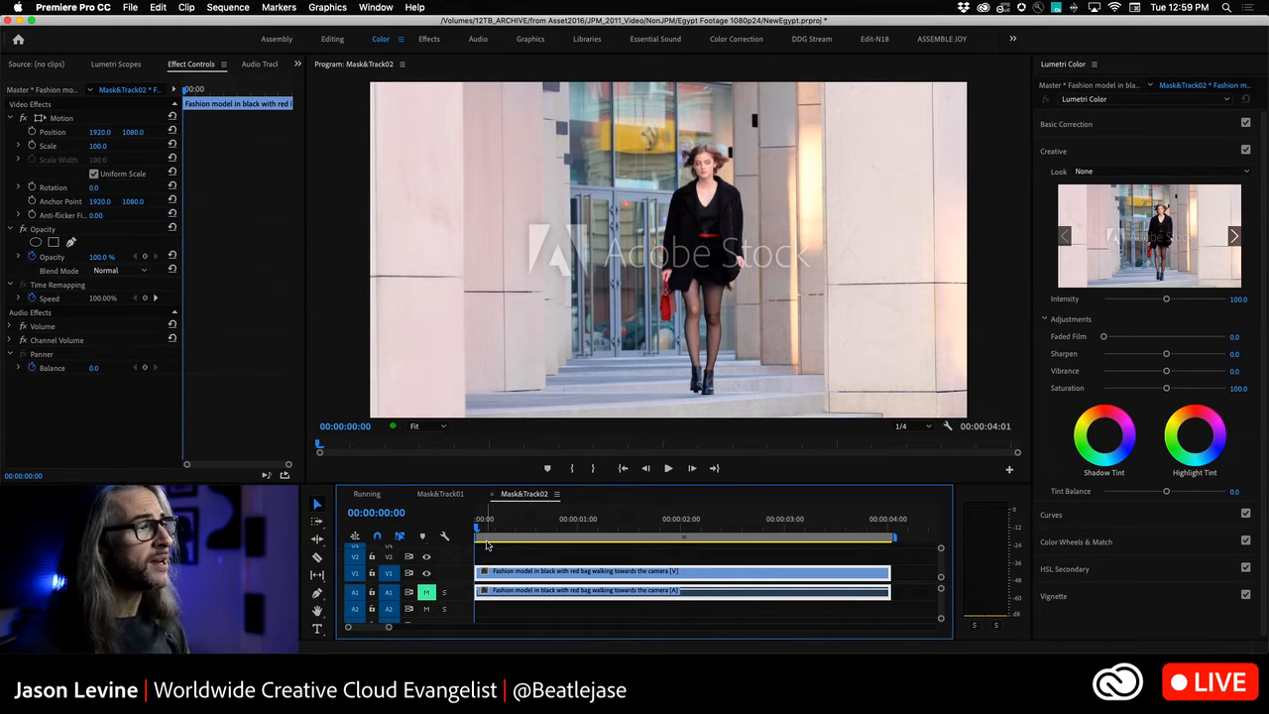
mouse_move(143, 381)
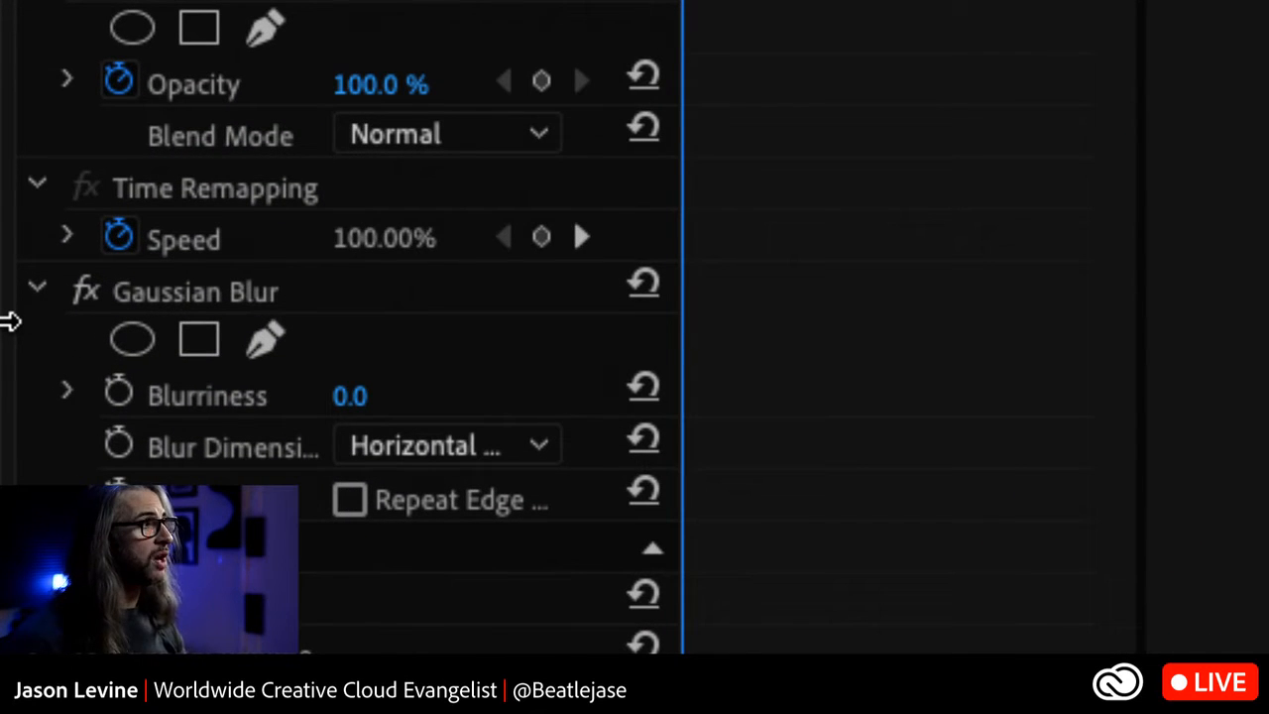
mouse_move(131, 339)
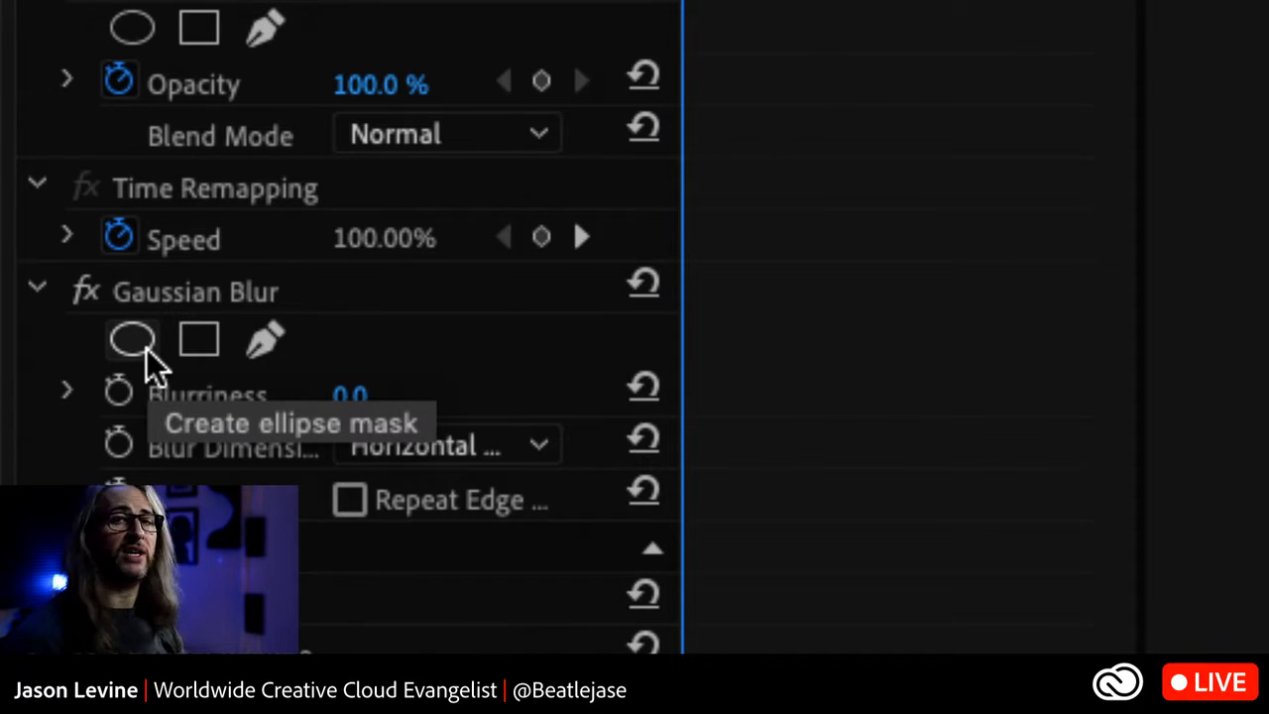
mouse_move(199, 341)
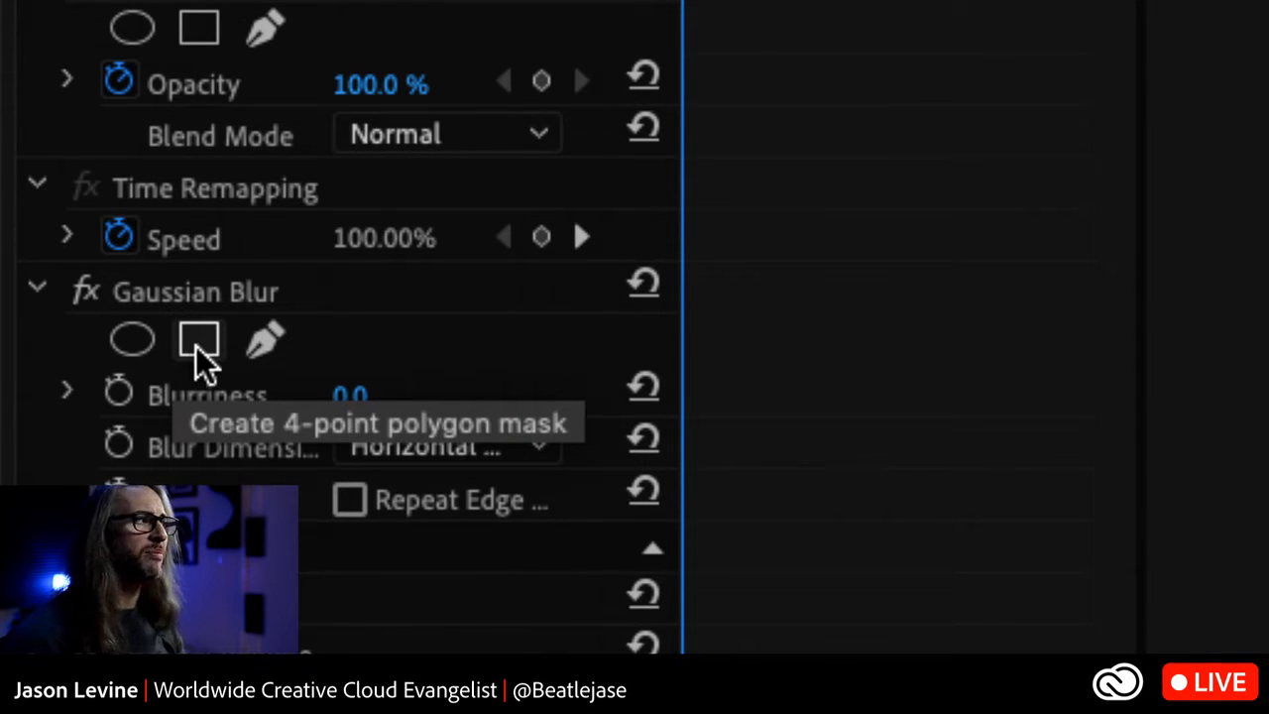
mouse_move(266, 341)
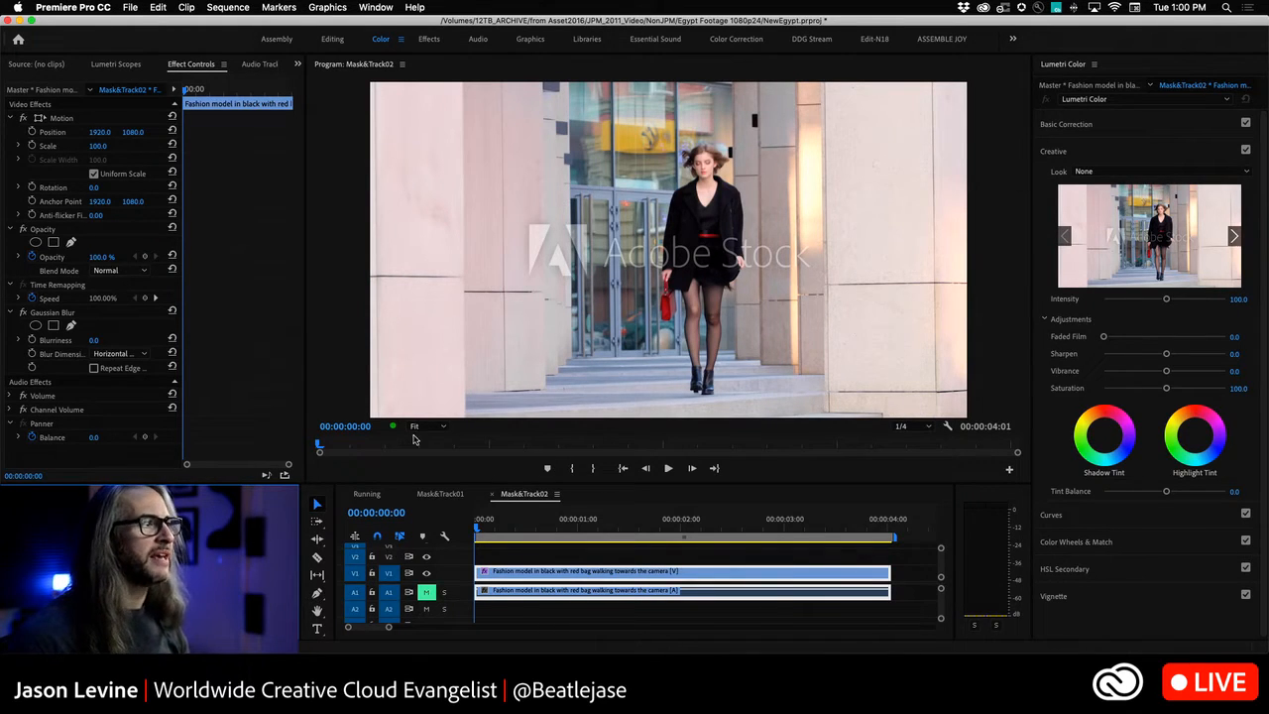
- Set the Program Monitor zoom to 100% to view the model's face up close
left_click(414, 426)
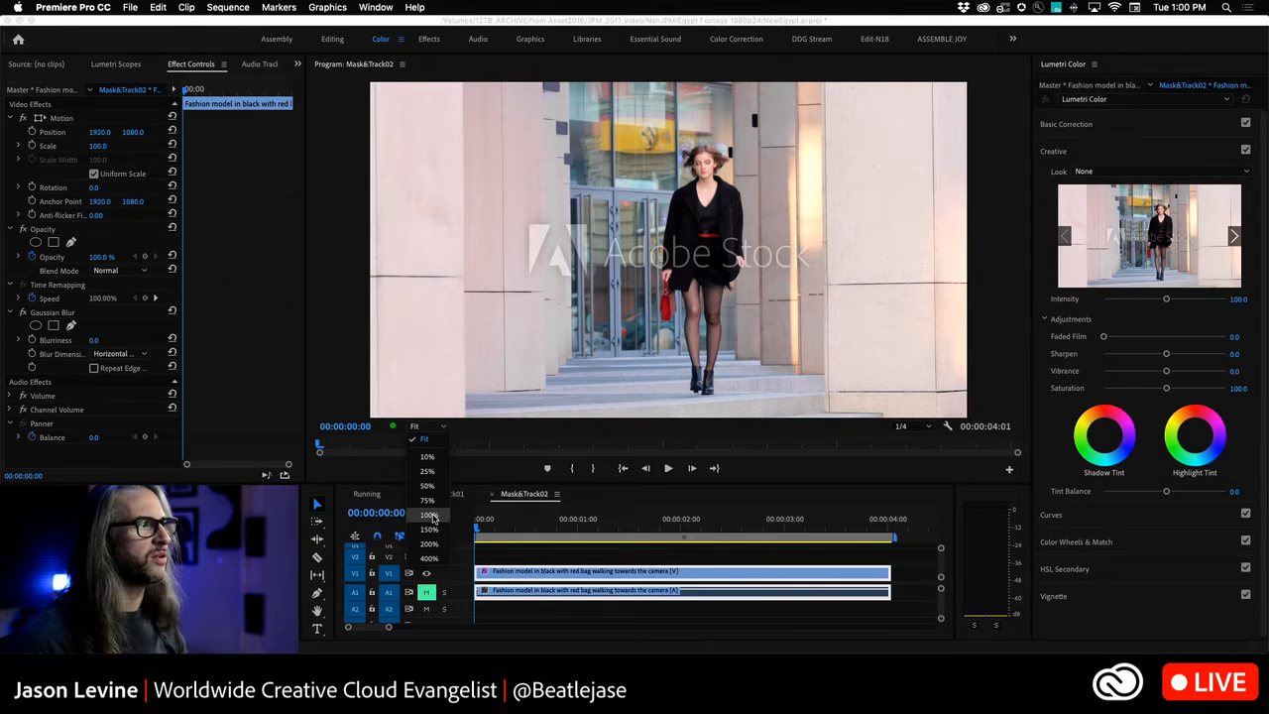
left_click(428, 515)
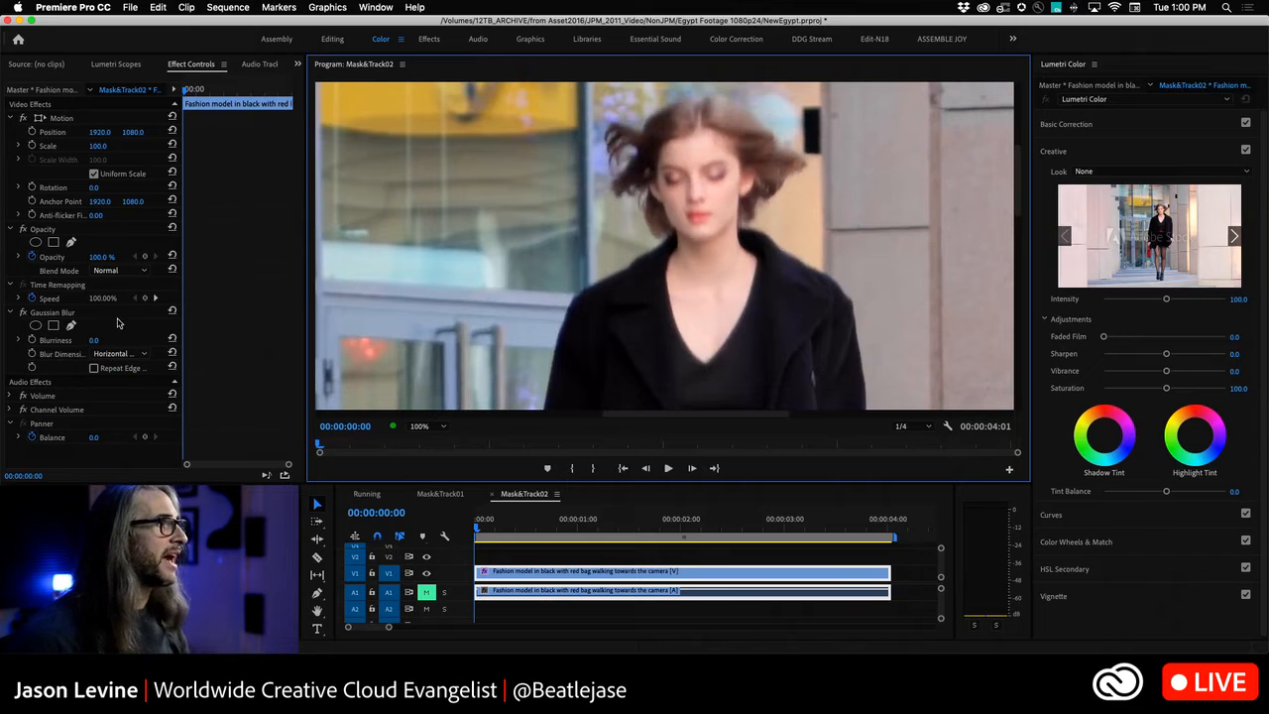
mouse_move(72, 325)
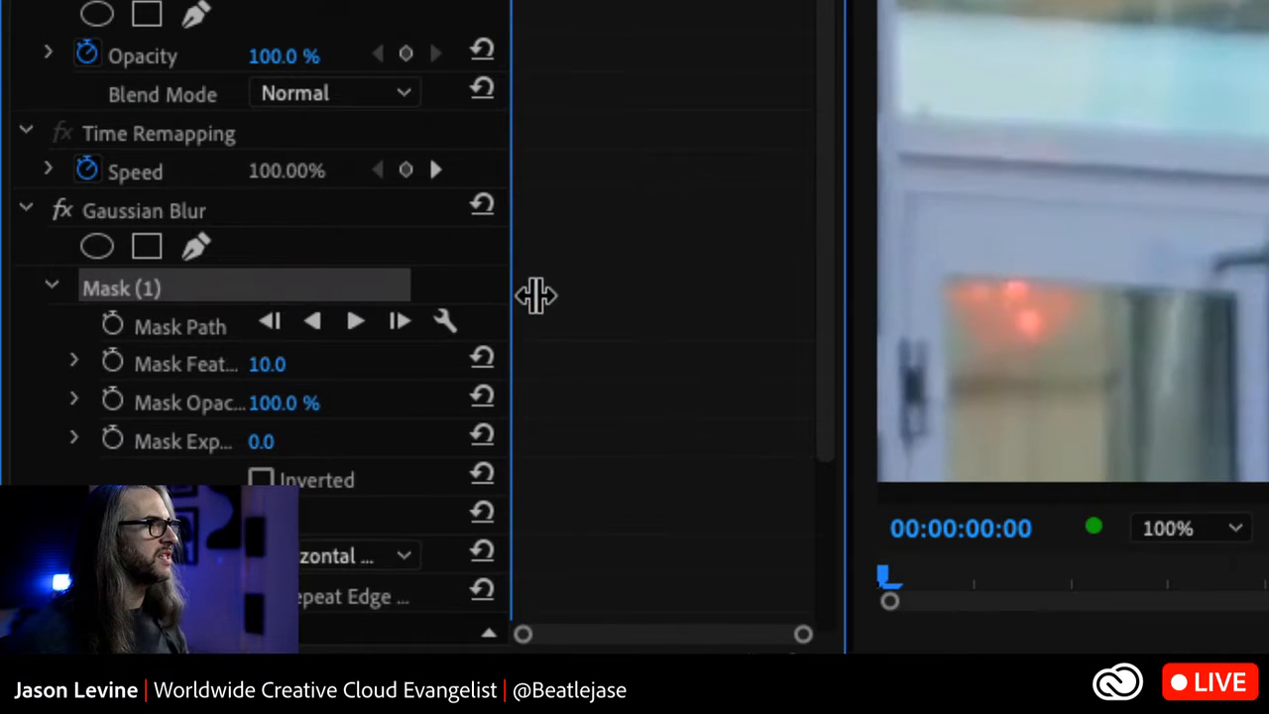
- Draw the blur mask path around the model's head and neck in the Program Monitor
left_click_drag(523, 294, 592, 293)
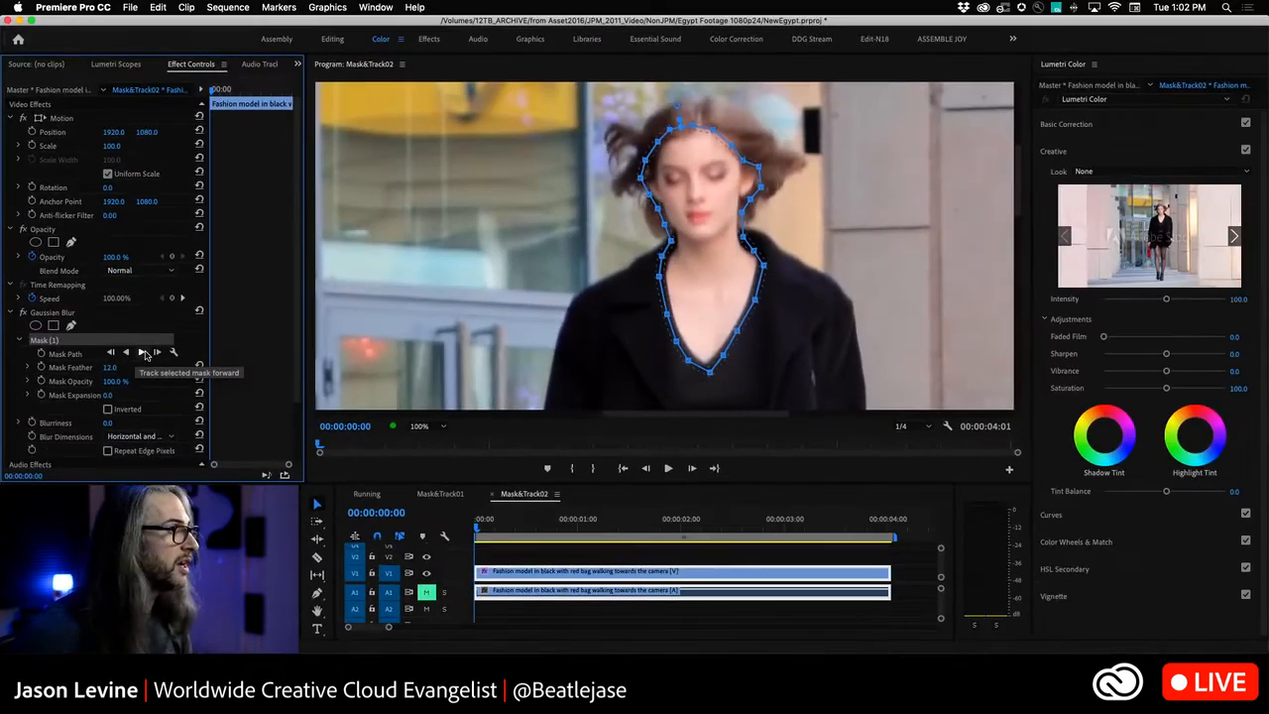
left_click(156, 352)
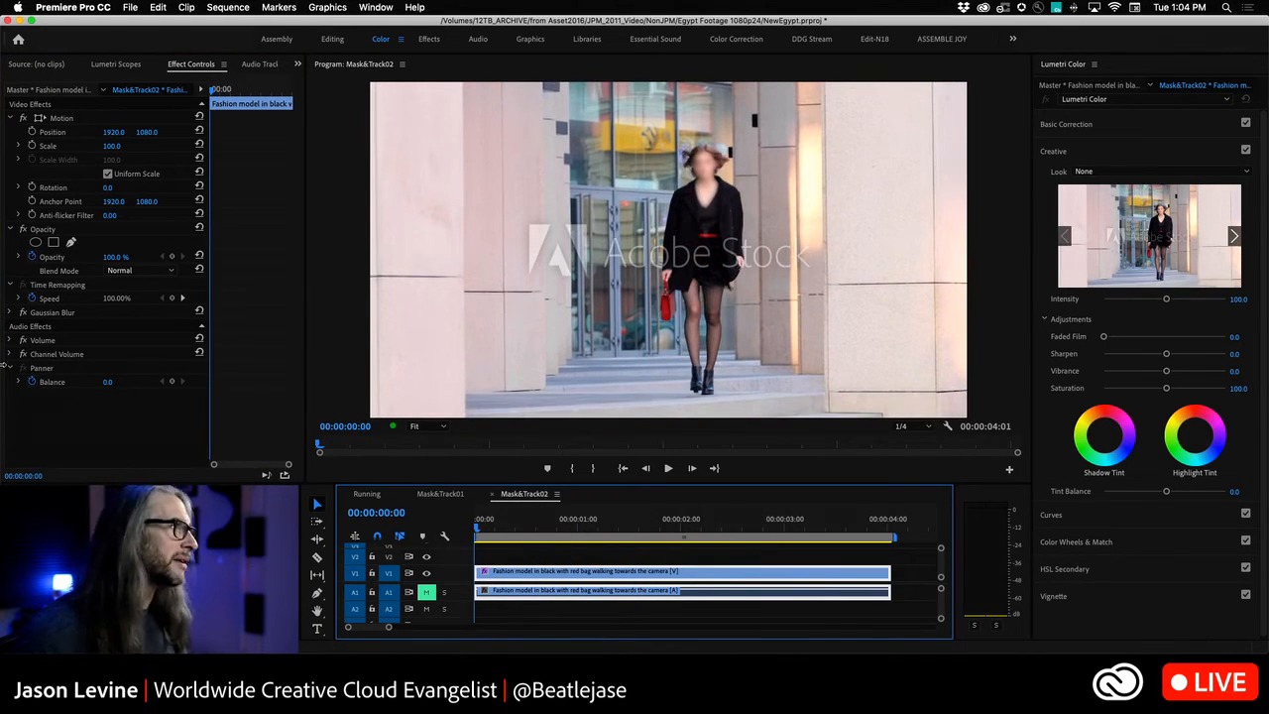
- Collapse the Gaussian Blur effect, leaving its face mask in place
left_click(18, 311)
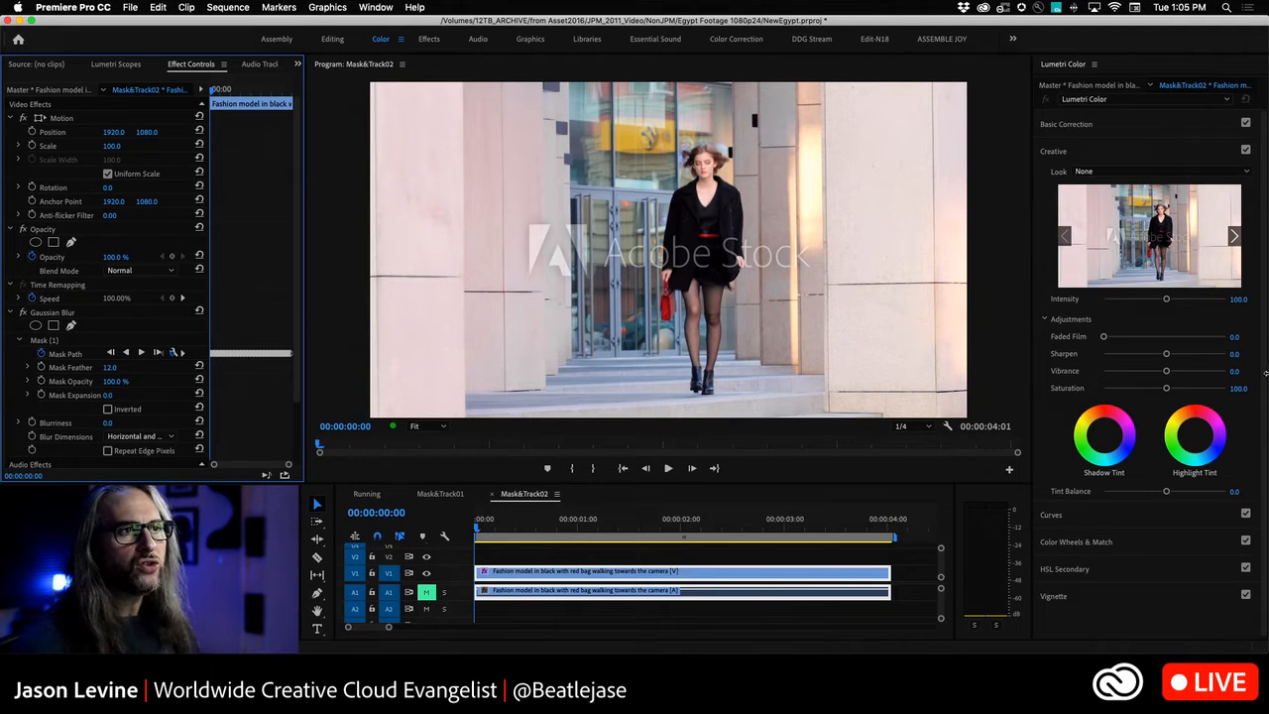
- Expand the Lumetri Color HSL Secondary section to show its Key, Refine and Correction controls
left_click(1064, 230)
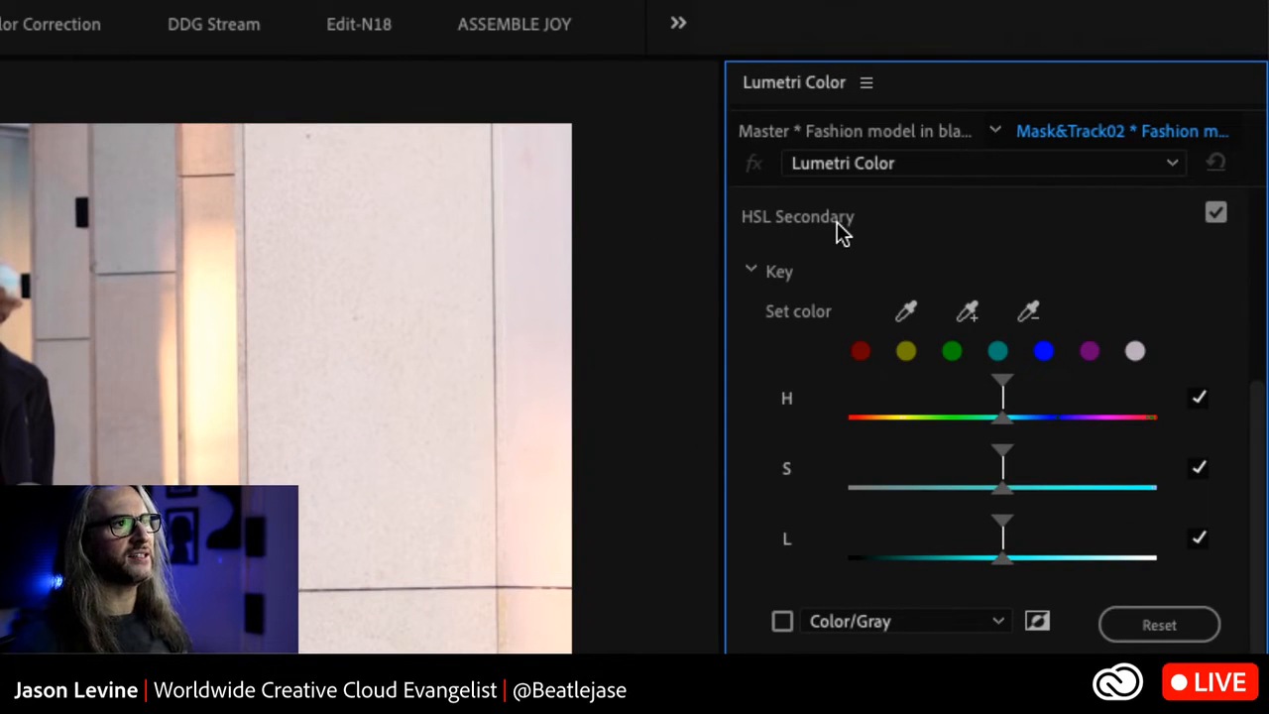
scroll("down", 3)
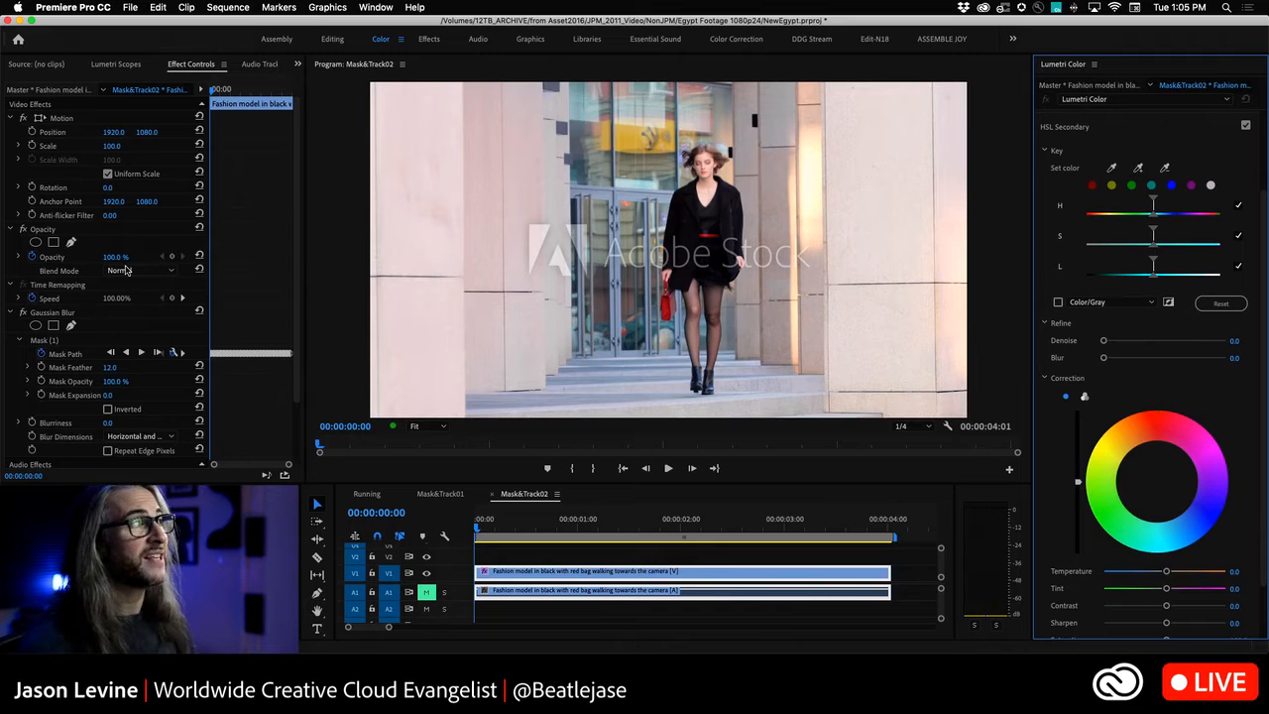
mouse_move(714, 188)
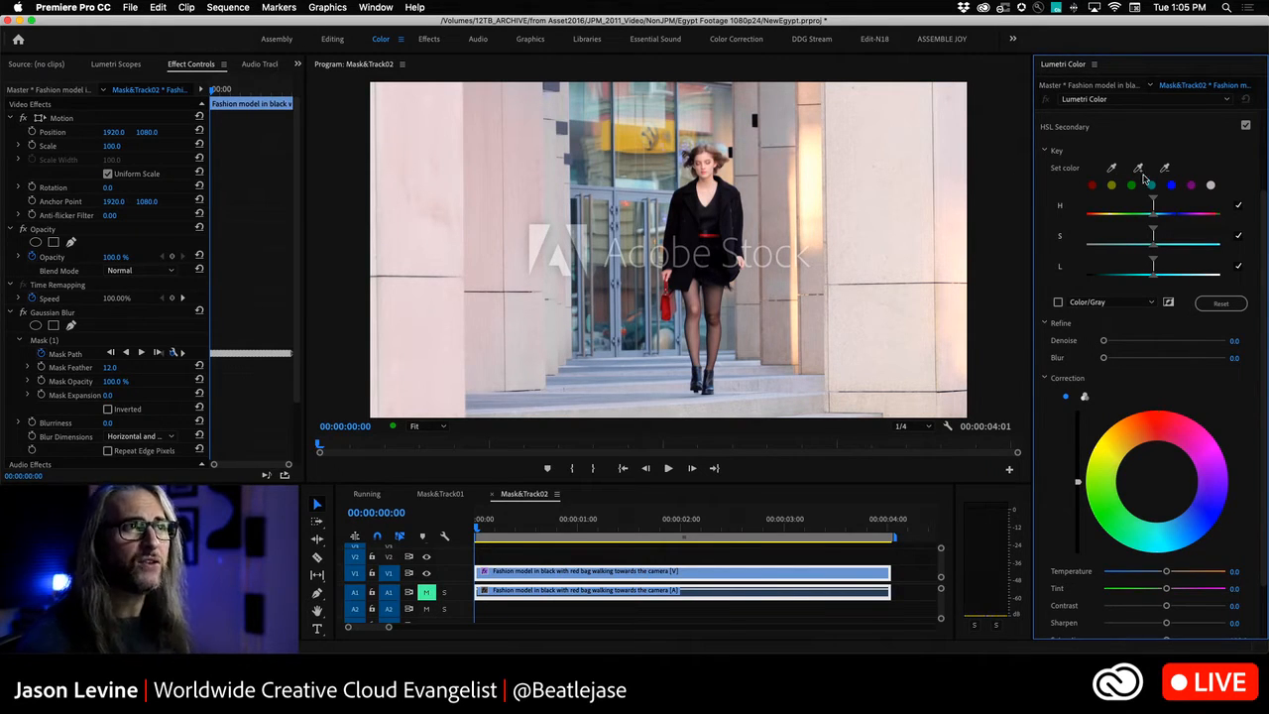
mouse_move(870, 234)
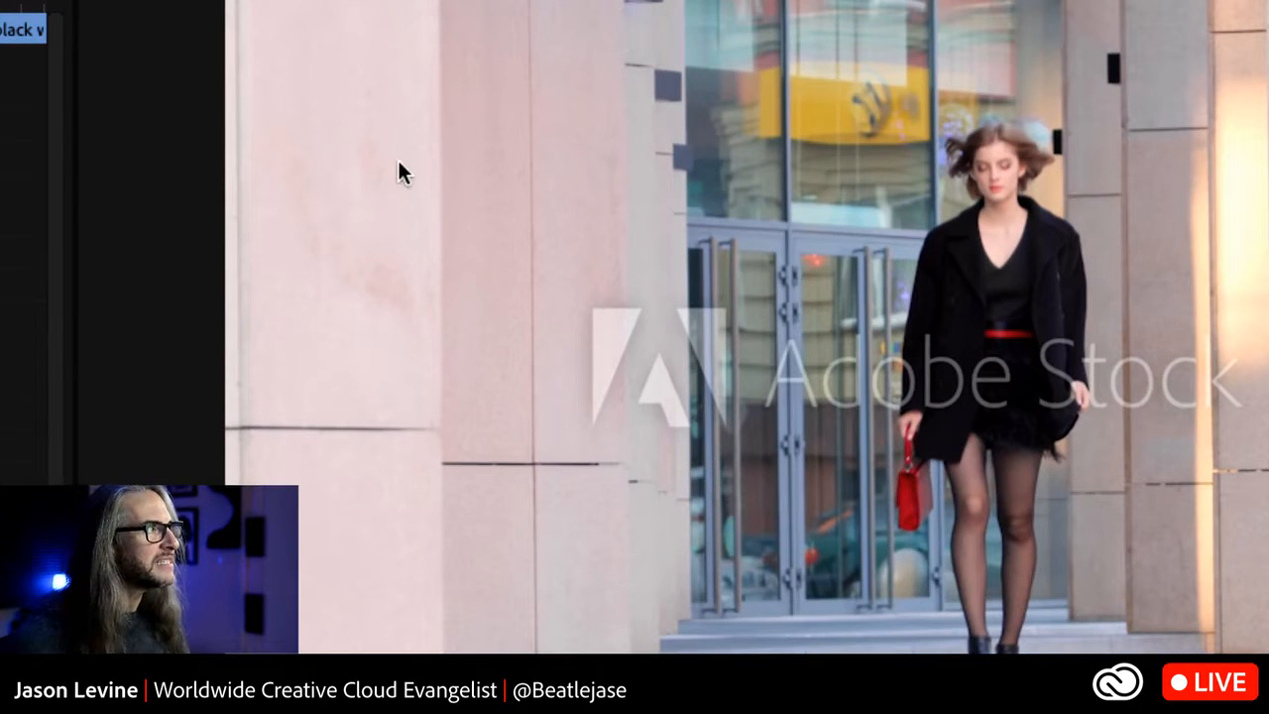
mouse_move(466, 137)
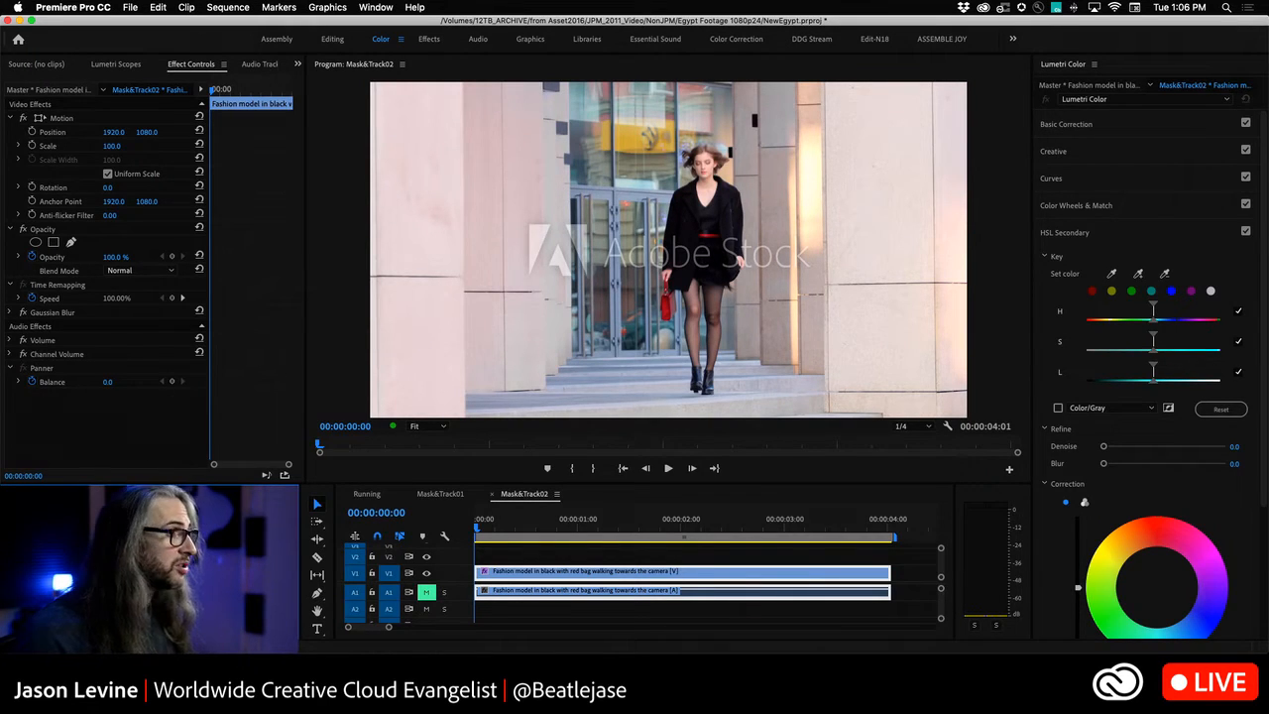
- Copy Mask (1) from Gaussian Blur and paste it onto the Lumetri Color effect
left_click(24, 325)
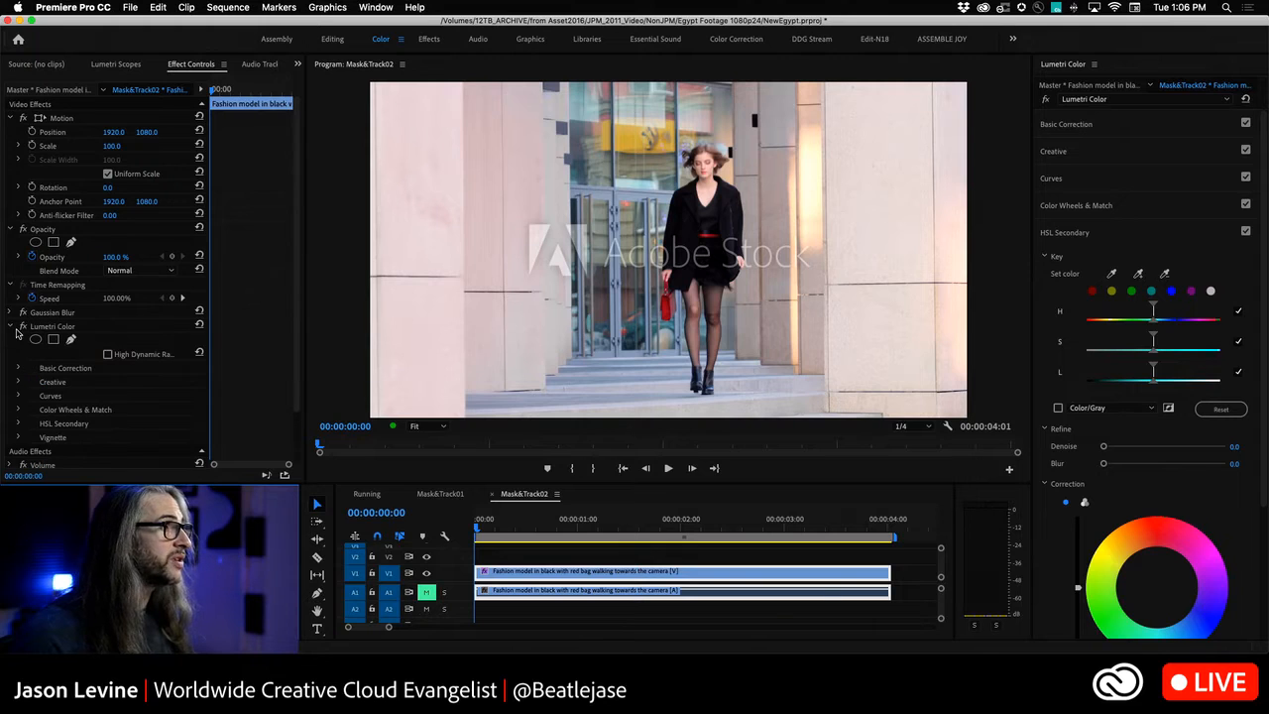
left_click(51, 314)
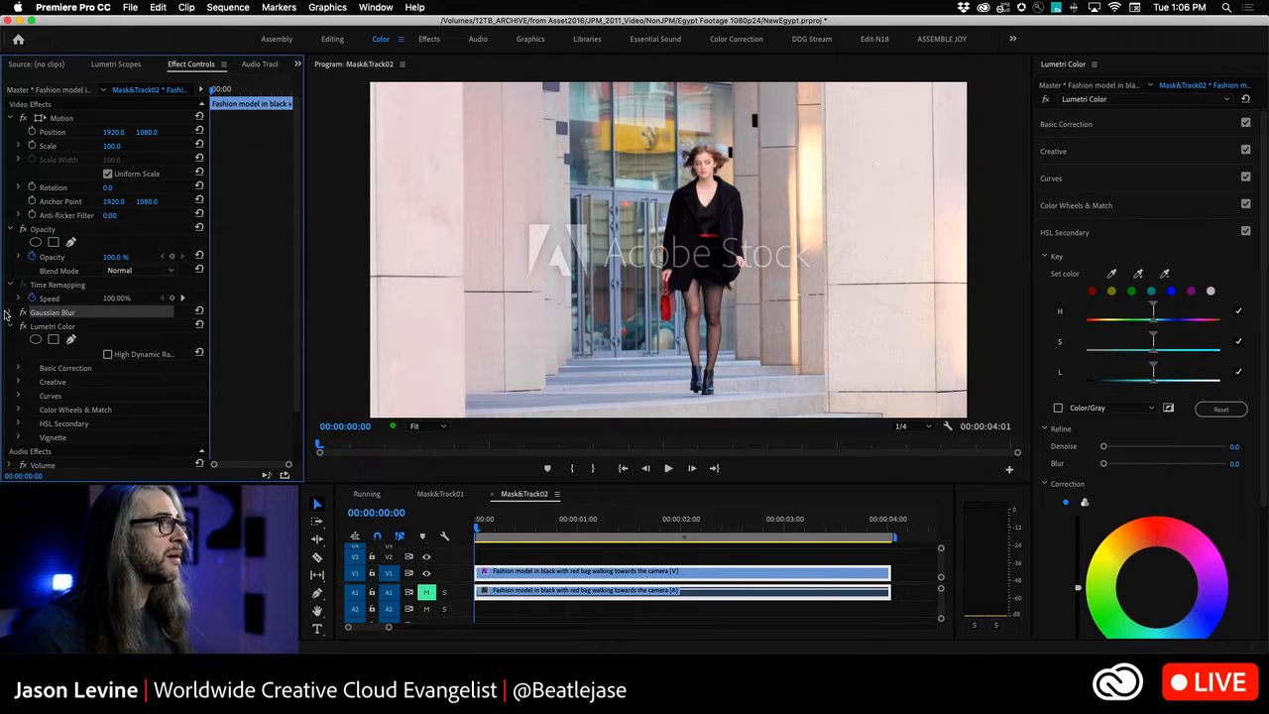
left_click(34, 326)
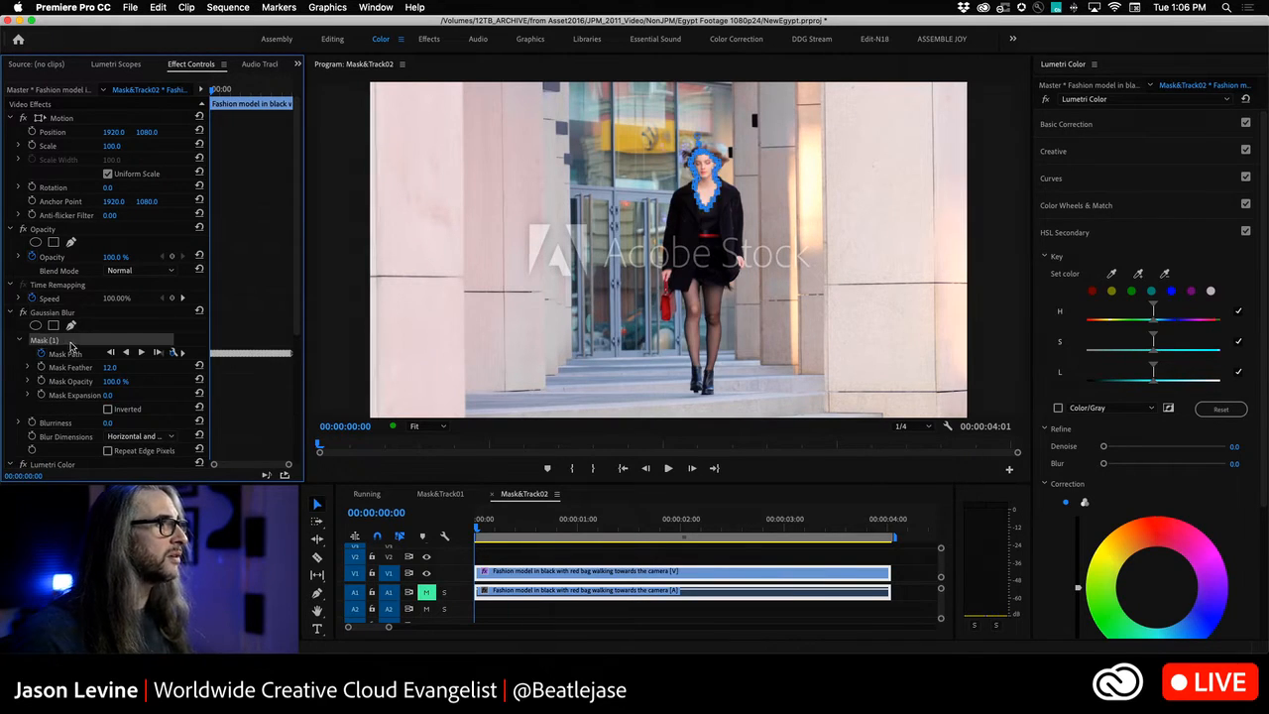
left_click(159, 8)
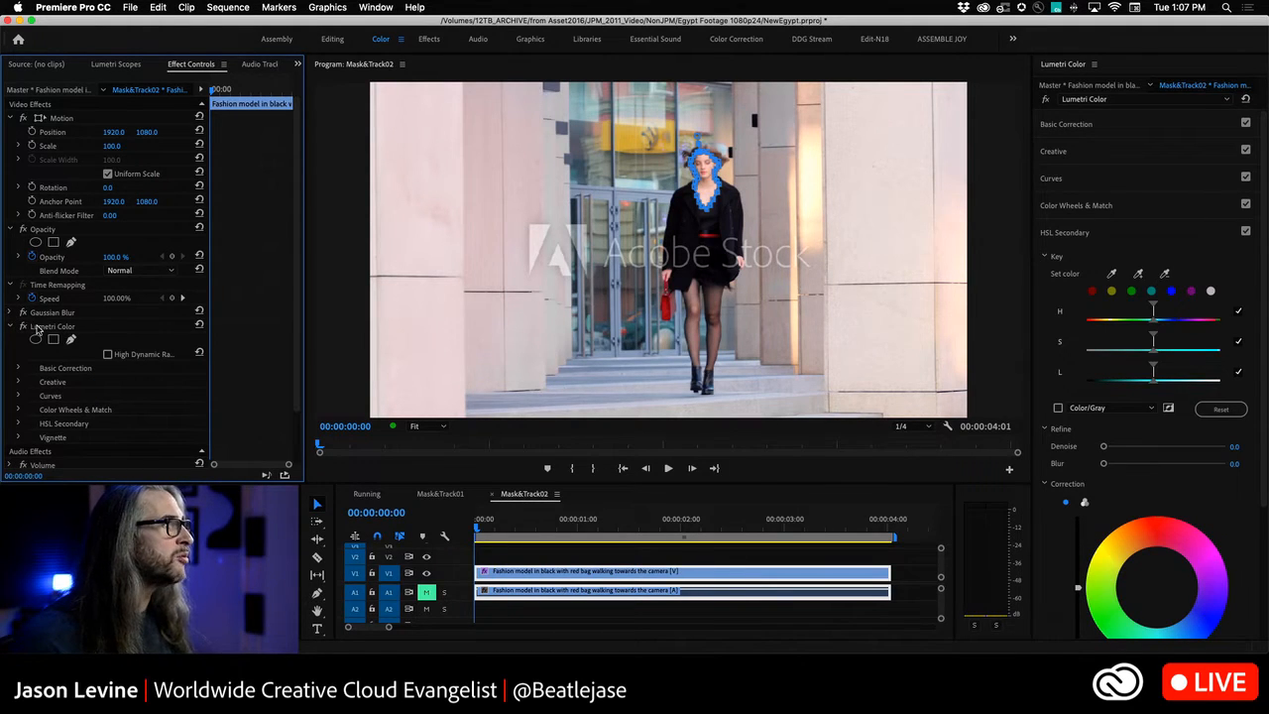
left_click(159, 8)
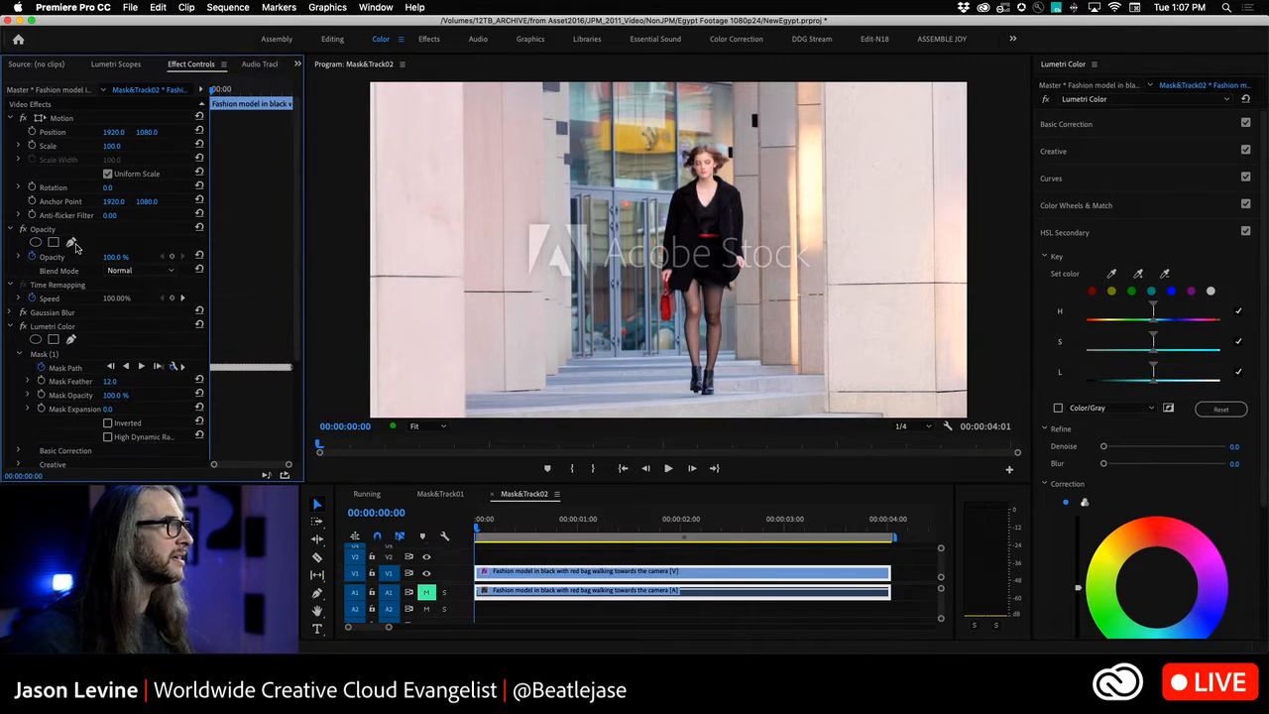
left_click(63, 367)
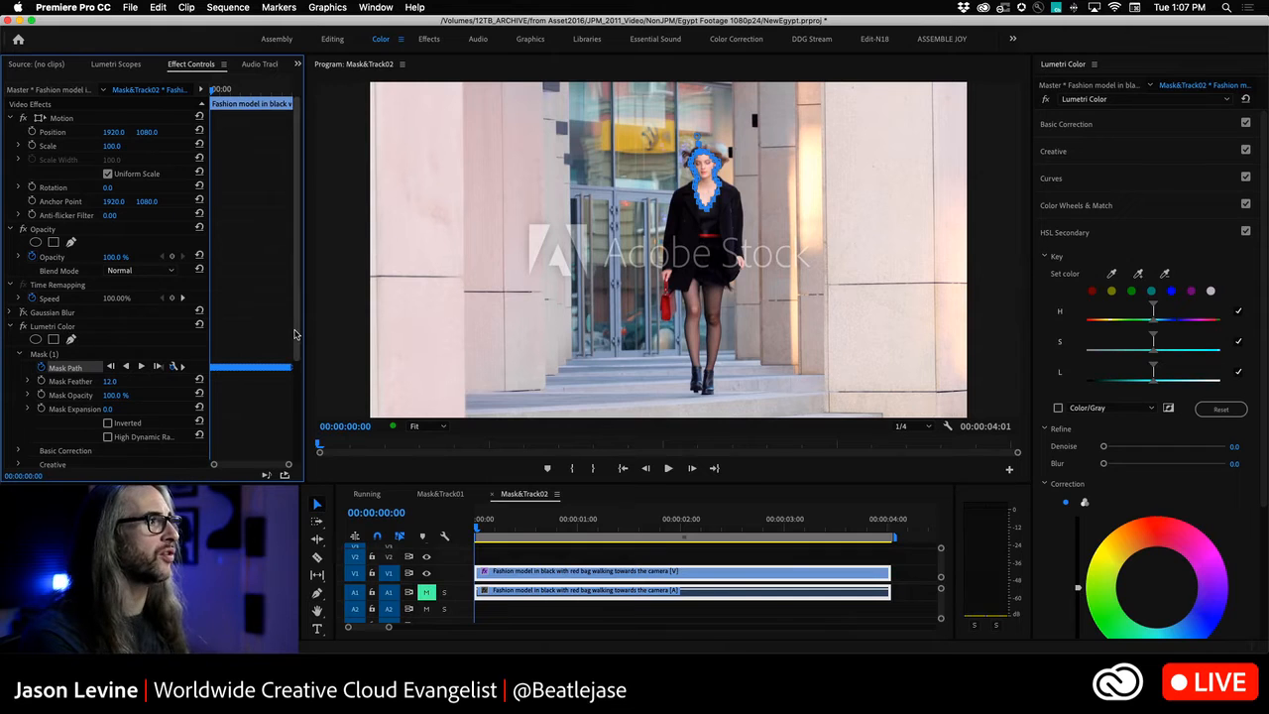
- Scroll through the Lumetri Color mask and Basic Correction settings in Effect Controls
scroll("down", 3)
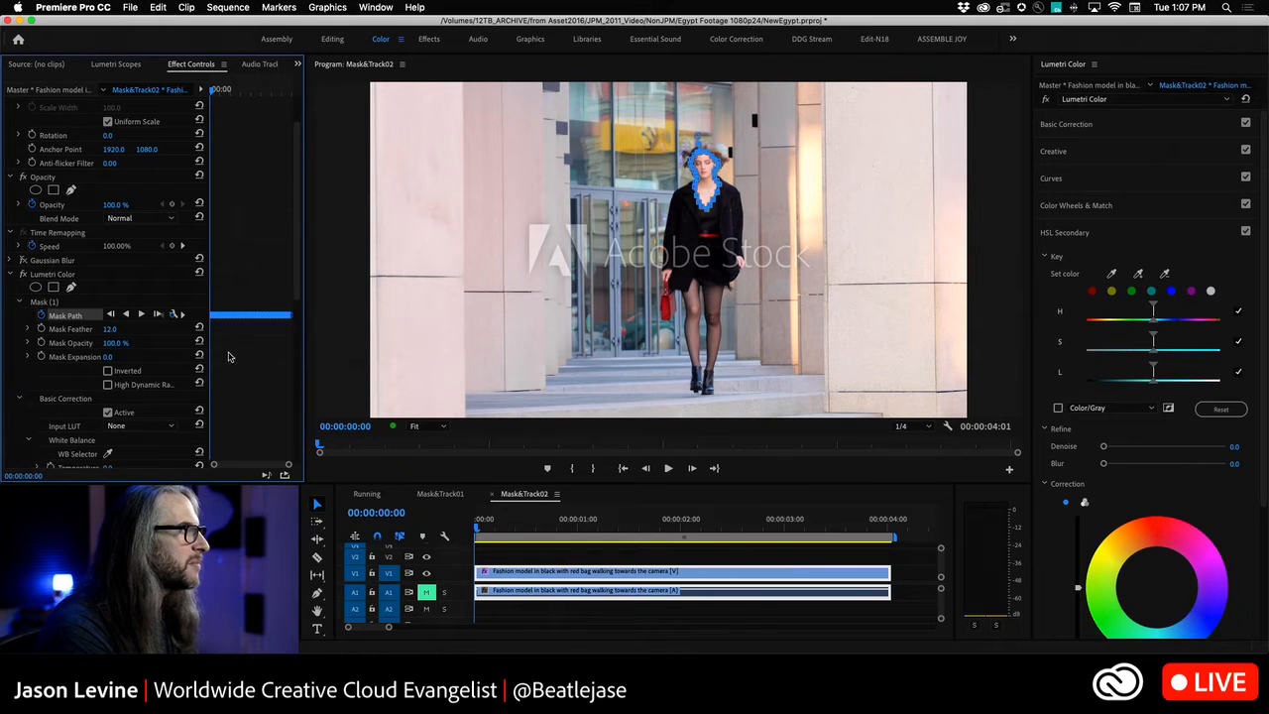
scroll("down", 3)
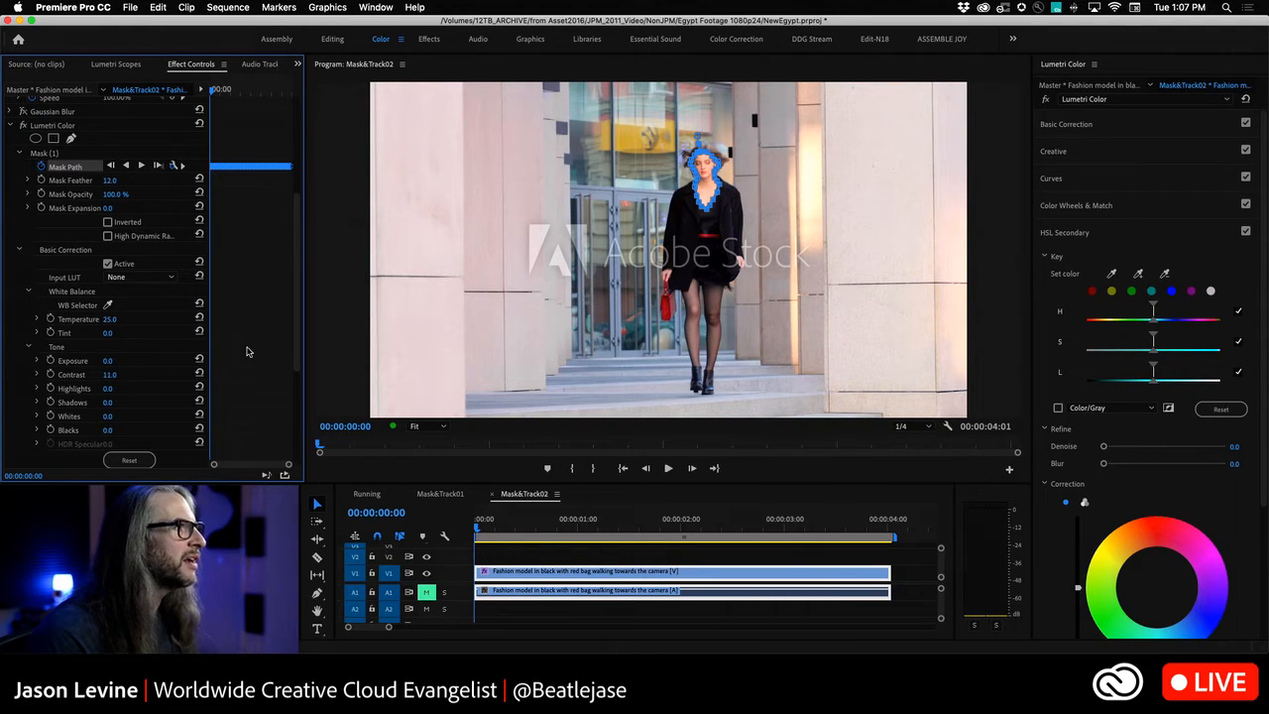
scroll("down", 3)
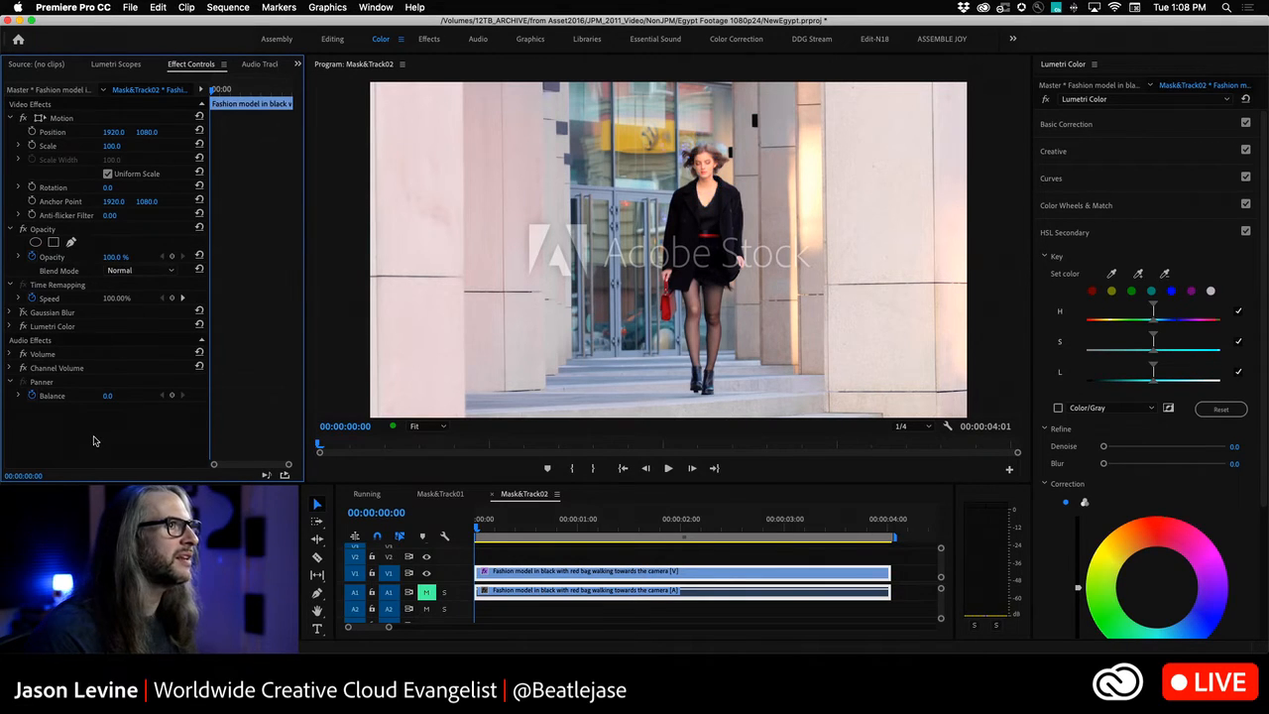
- Play the walking clip to review the masked face, stopping near 1 second 19 frames
left_click(668, 468)
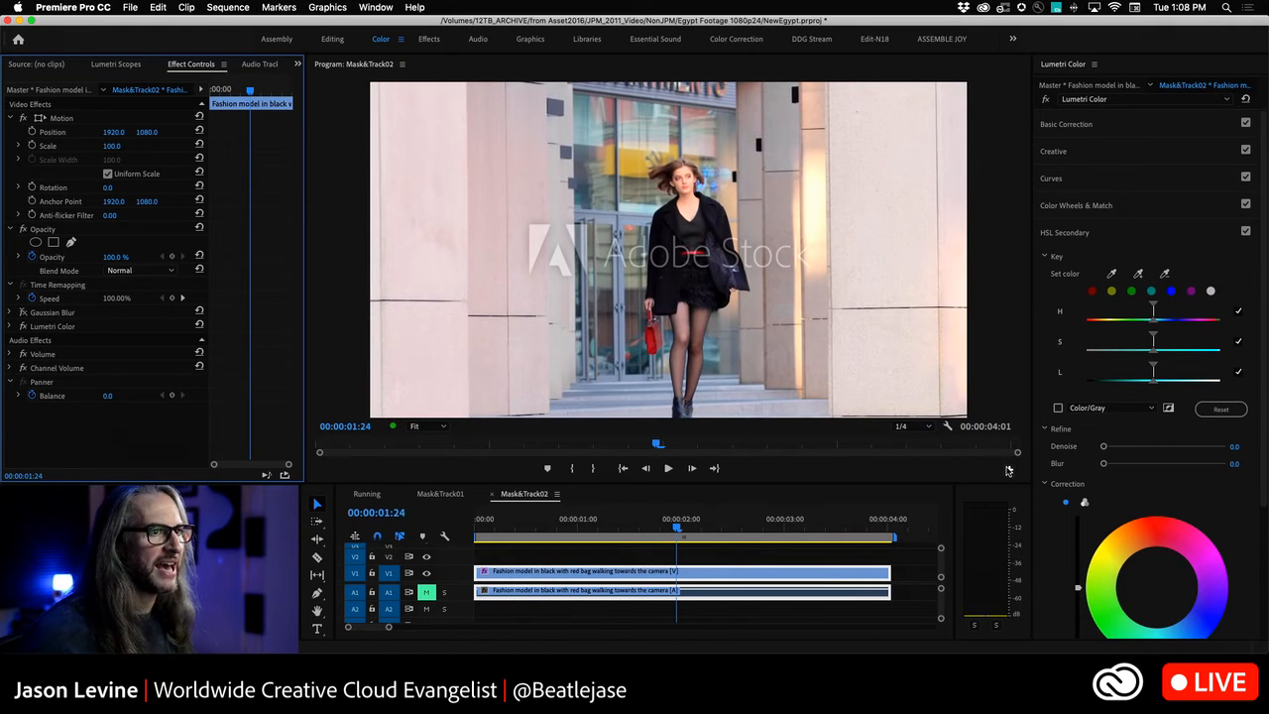
left_click(1007, 467)
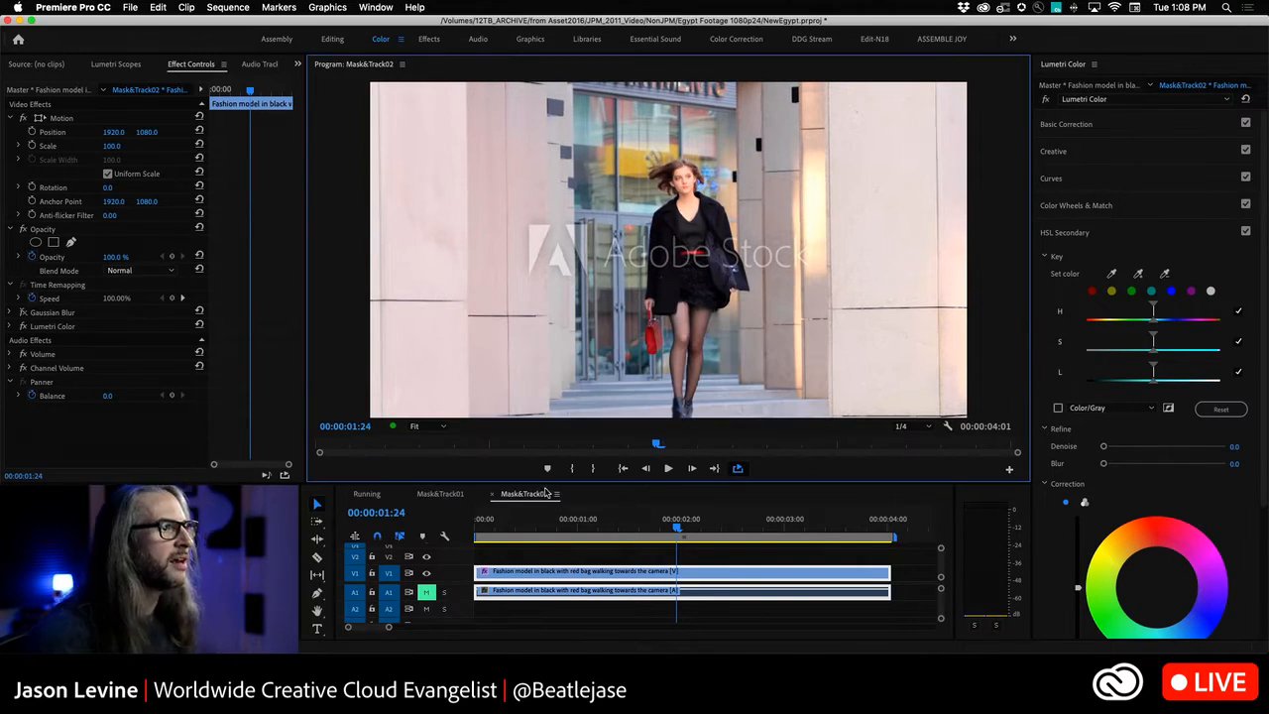
left_click(668, 468)
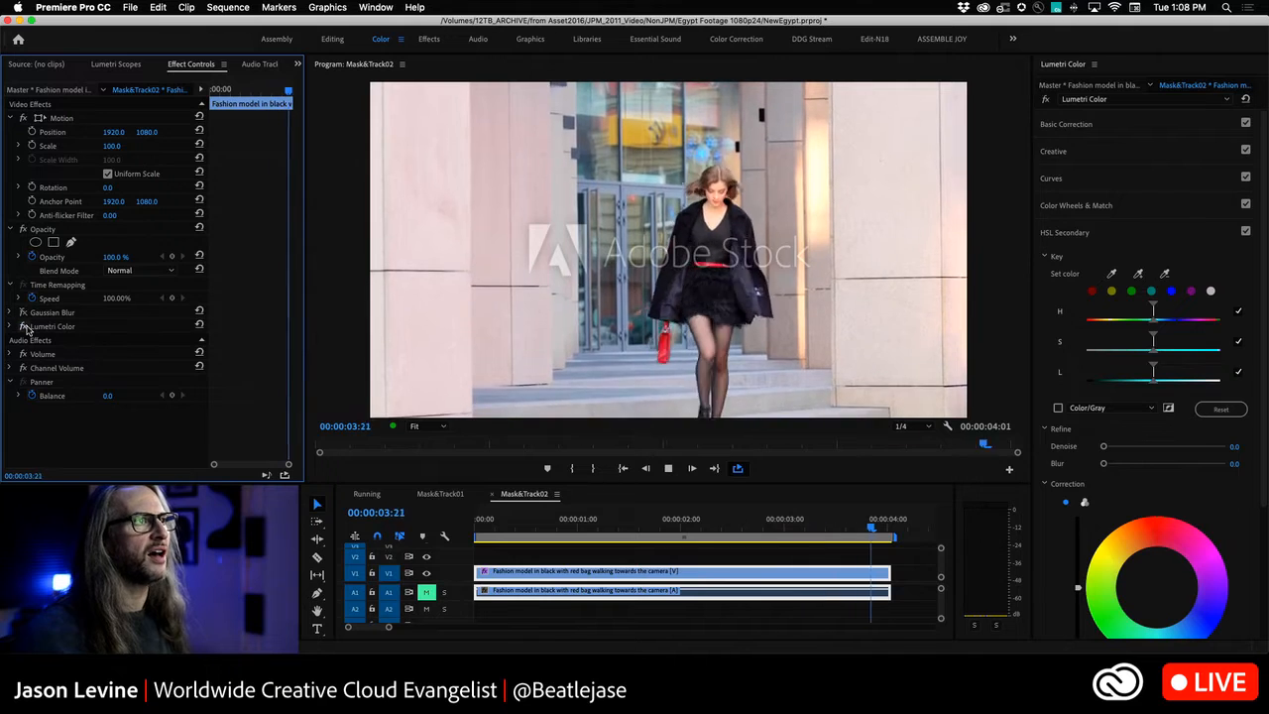
left_click(414, 424)
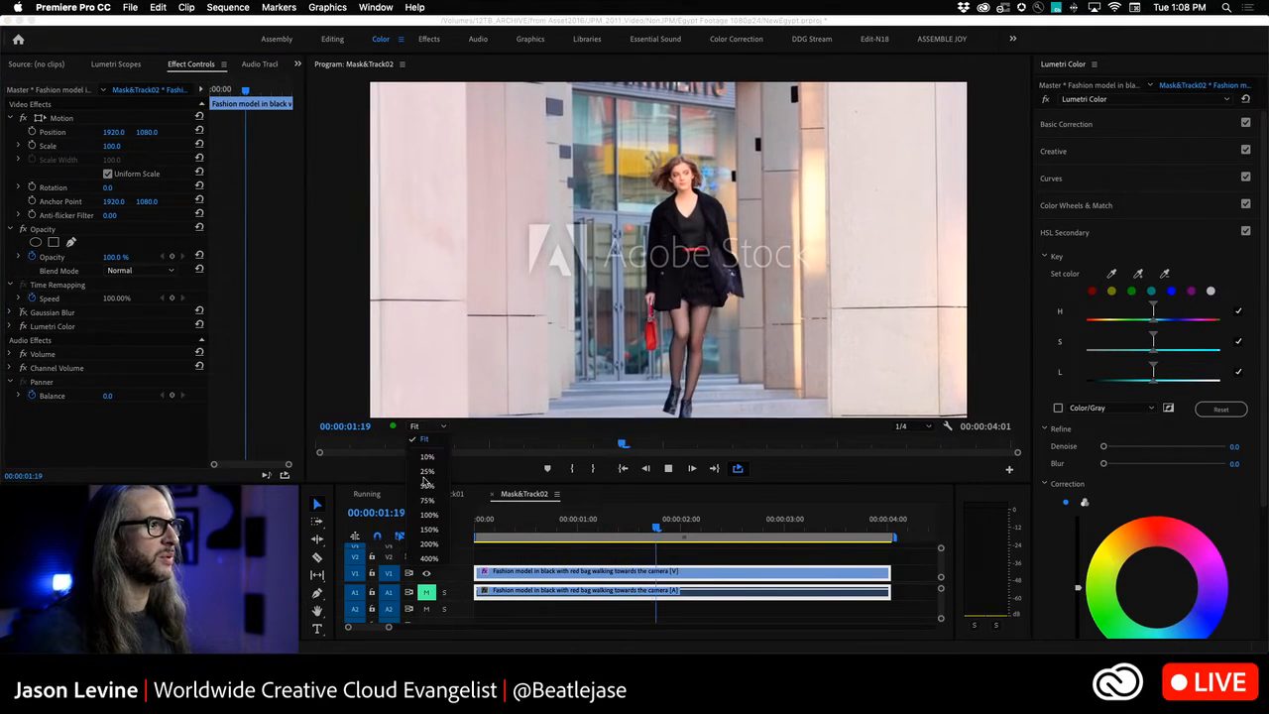
- Inspect the blurred face at 100% zoom, then return the monitor to the full frame
left_click(428, 513)
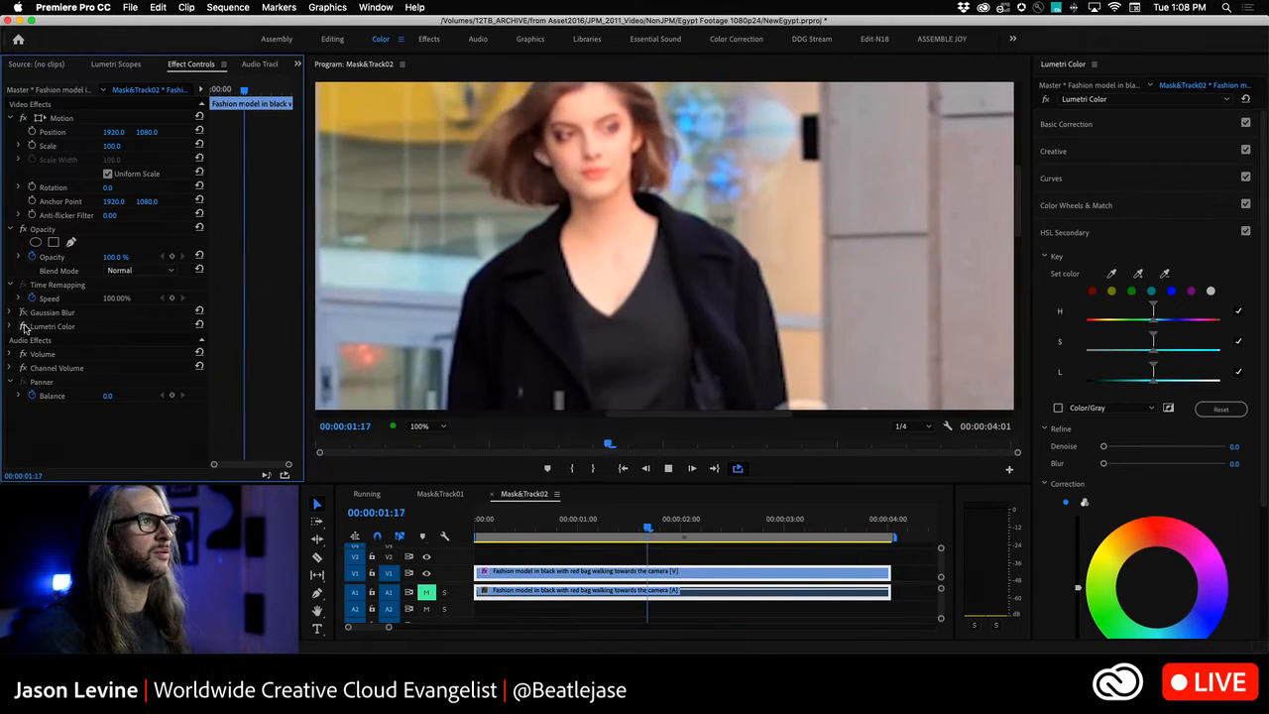
left_click(18, 326)
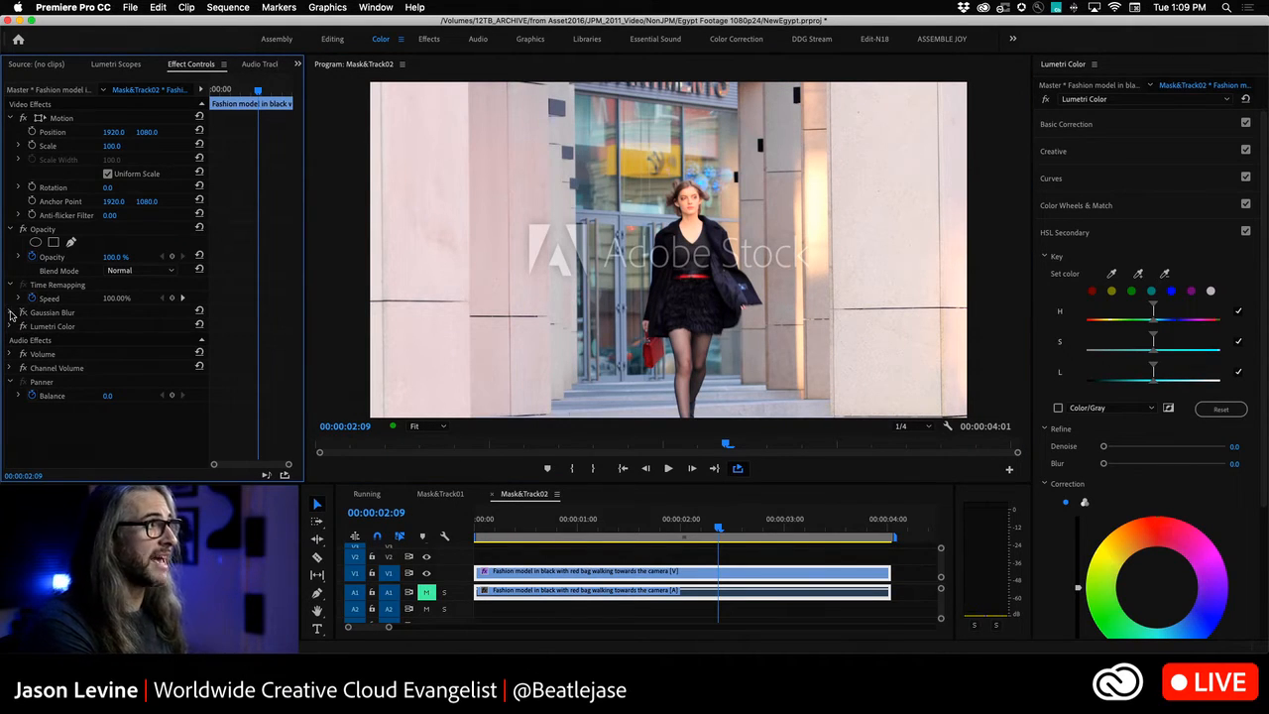
left_click(18, 313)
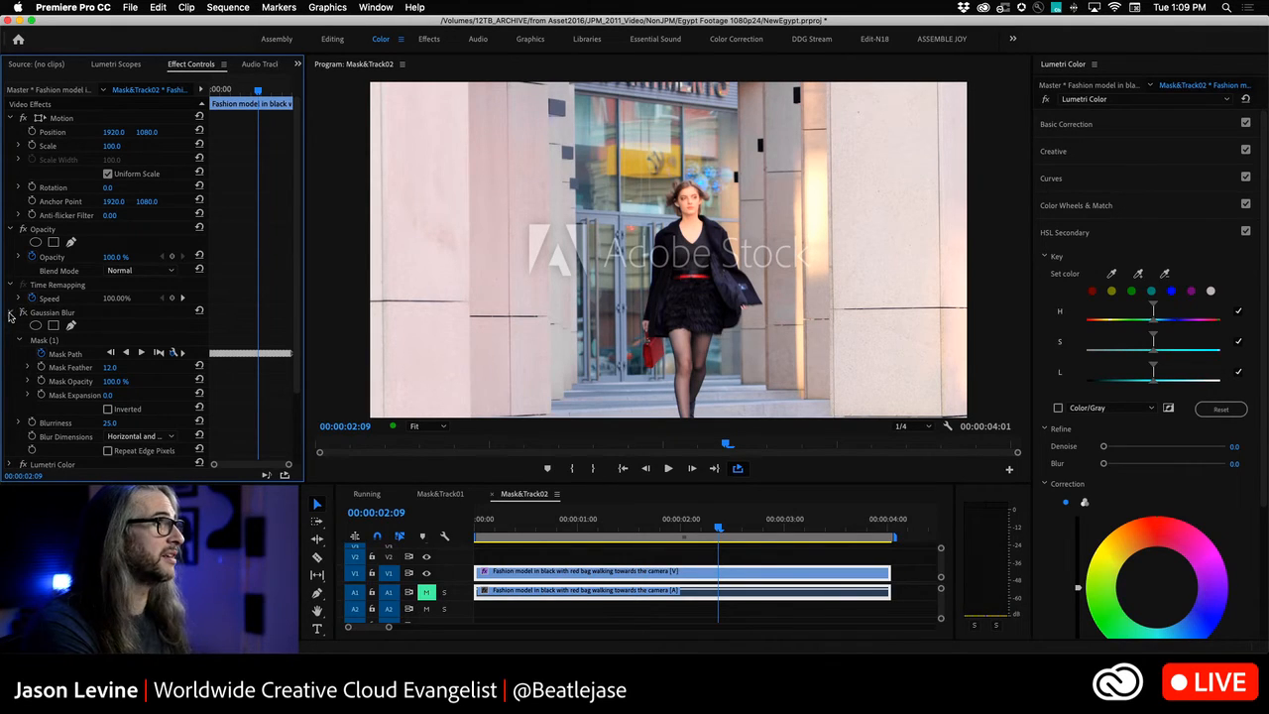
left_click(10, 313)
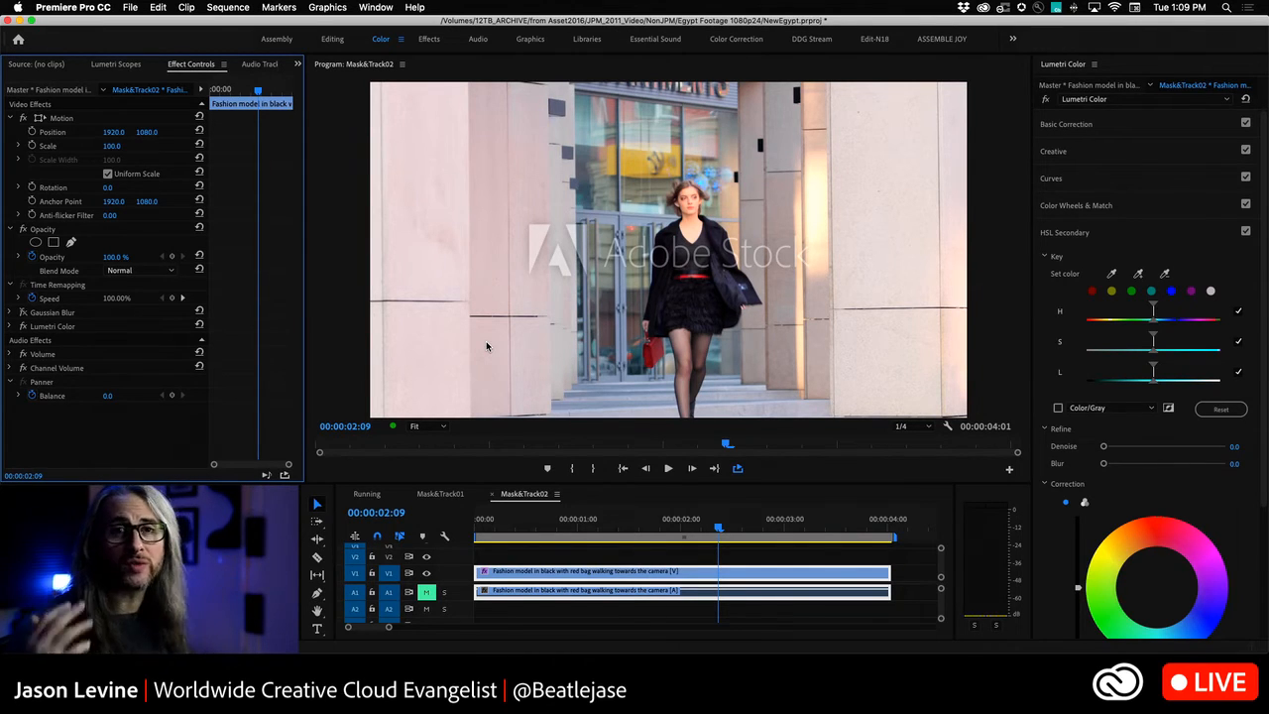
mouse_move(1033, 302)
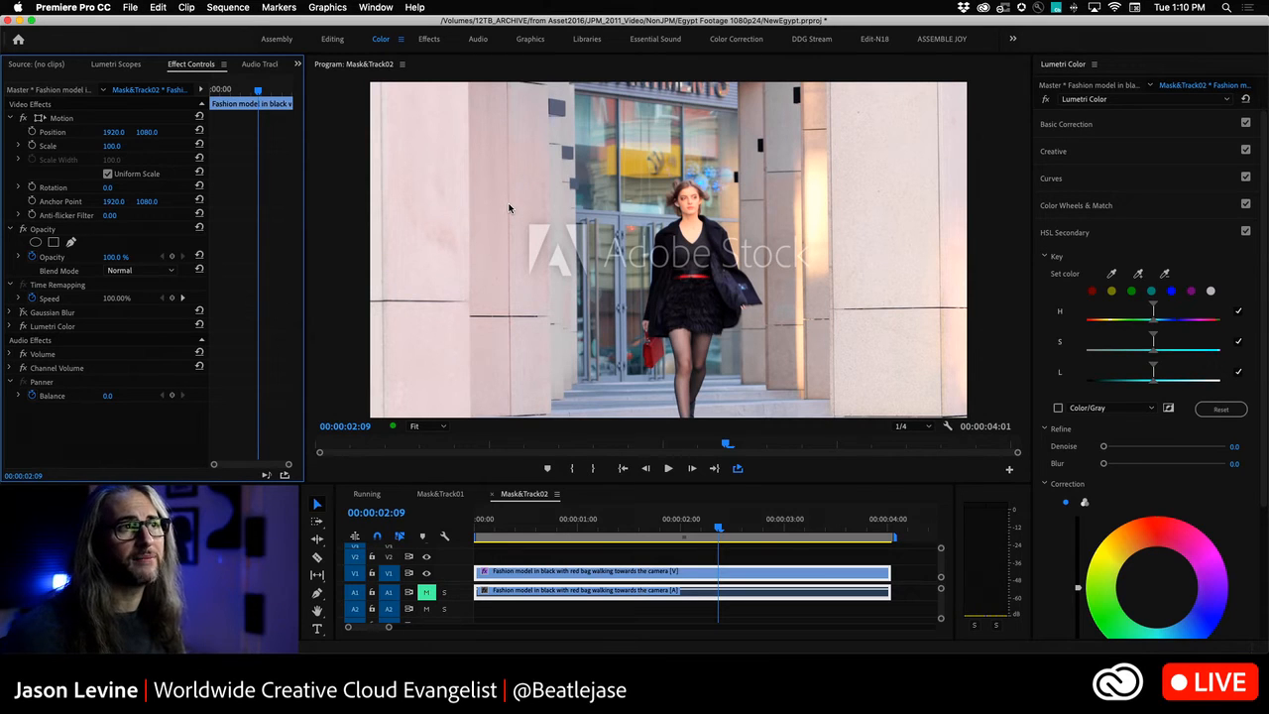
mouse_move(1106, 260)
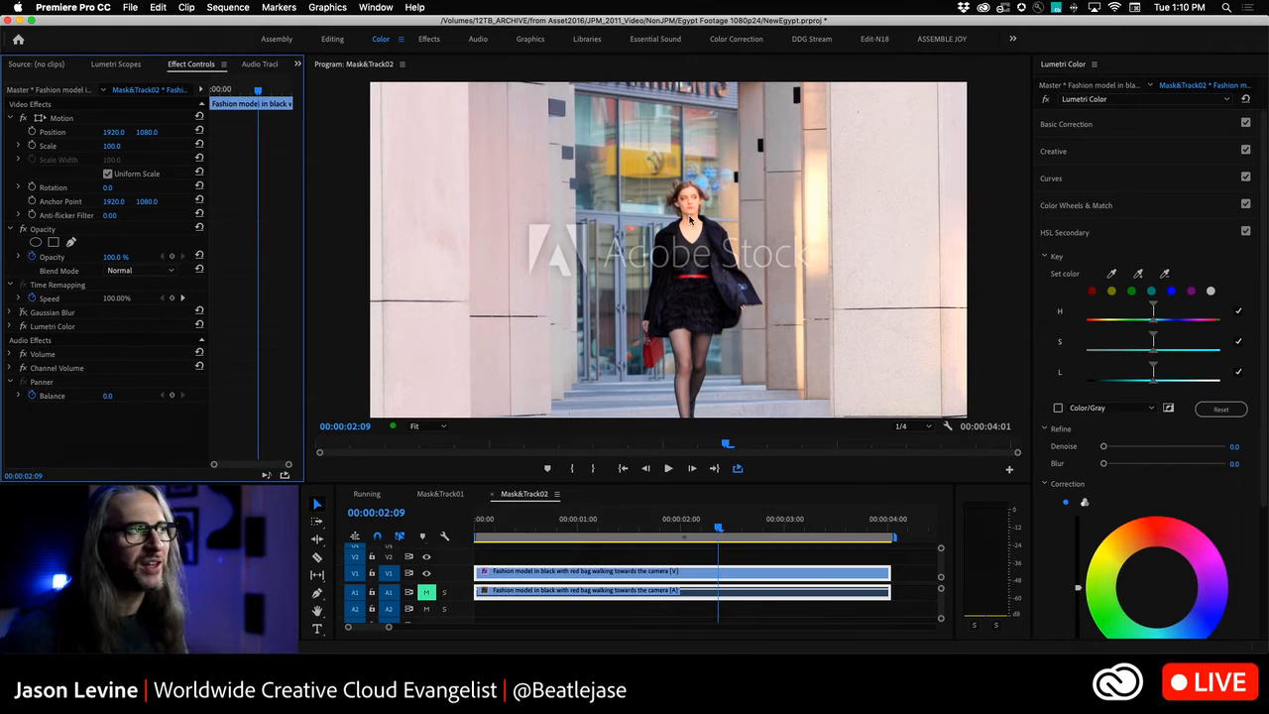
mouse_move(934, 298)
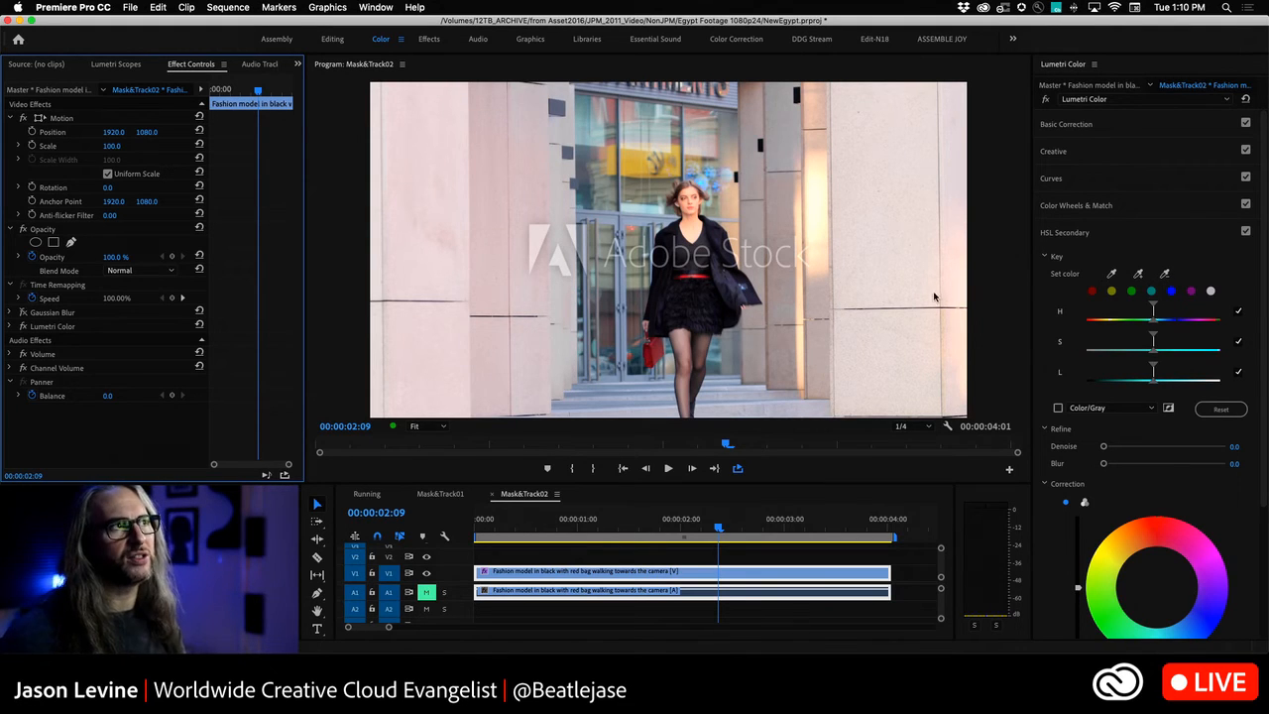
mouse_move(777, 107)
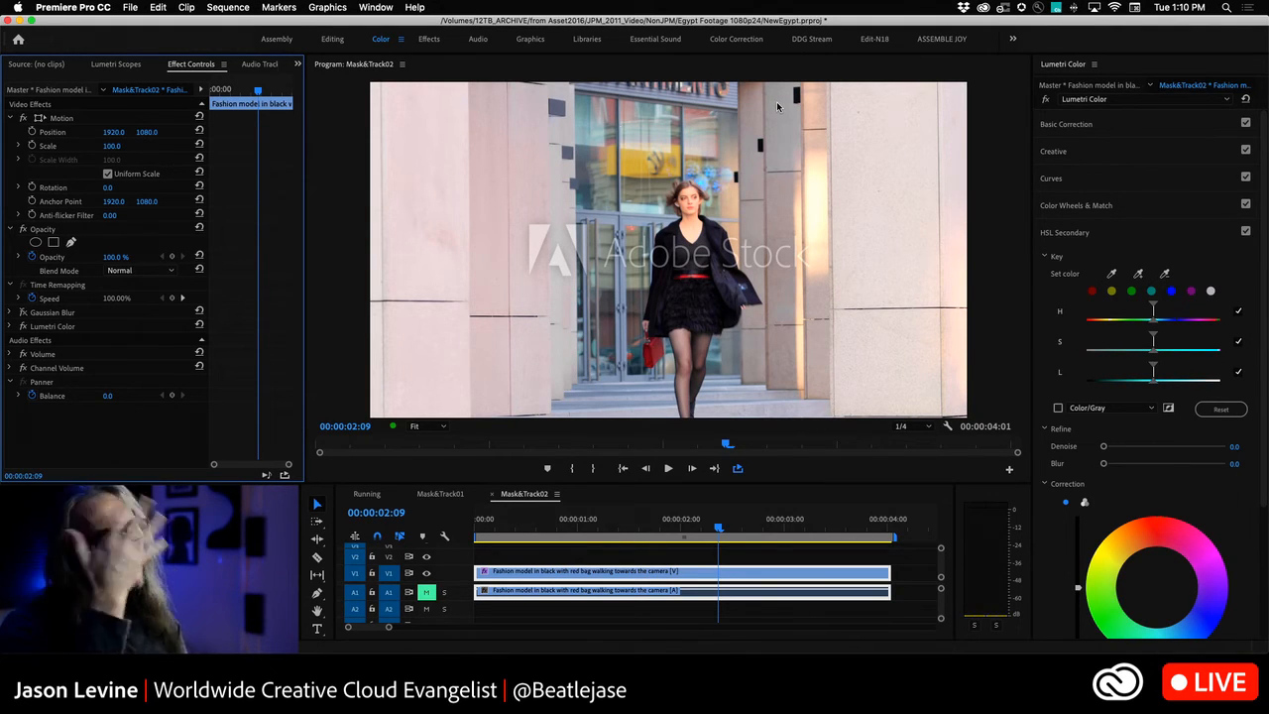